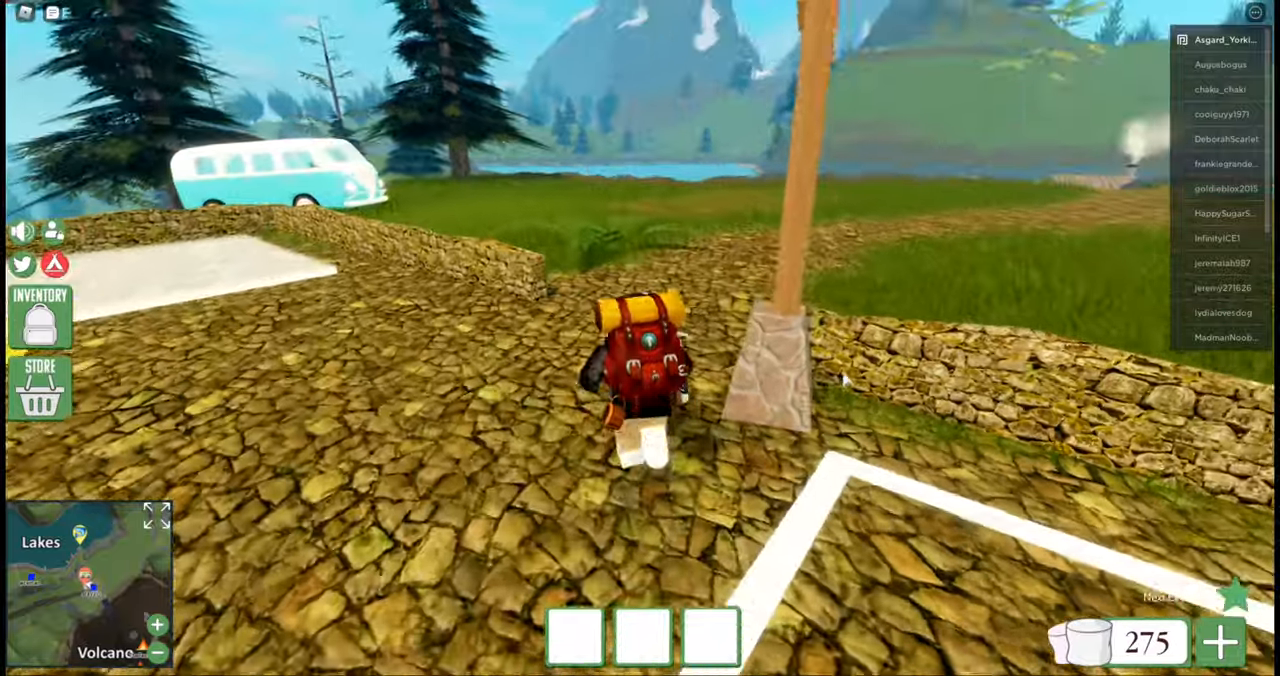
Step: Walk along the stone path to the lake shore and out to the end of the wooden dock
key(w)
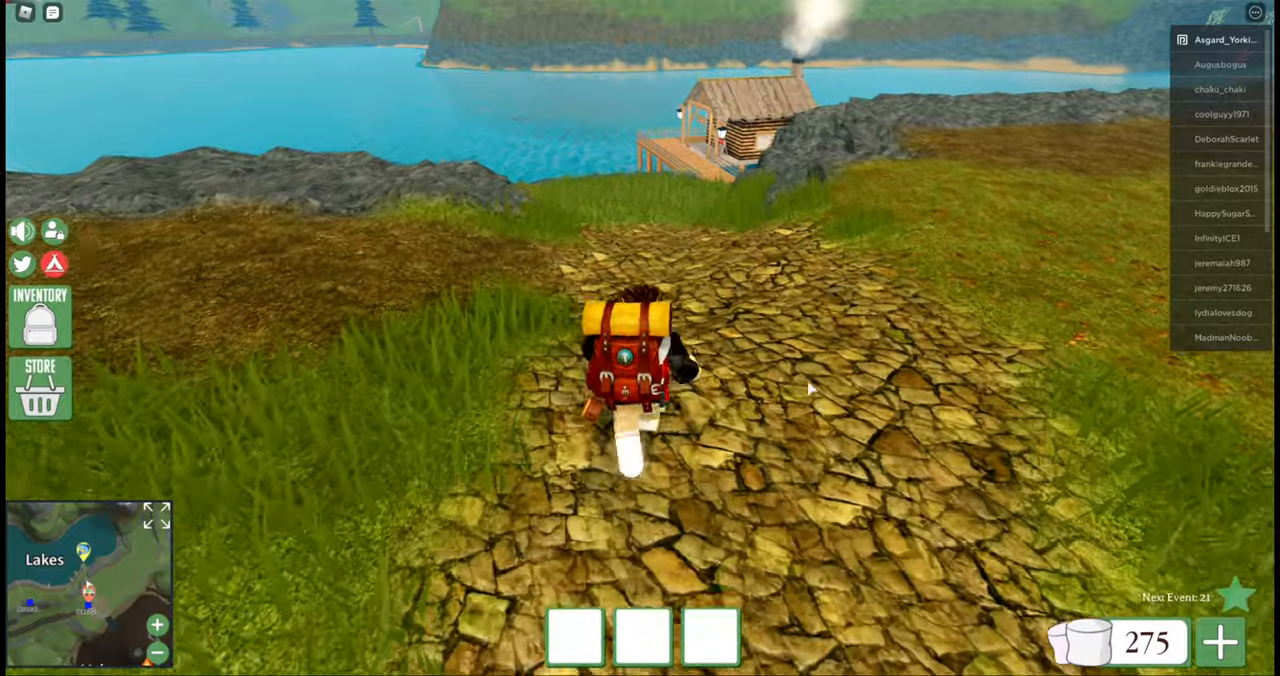
key(w)
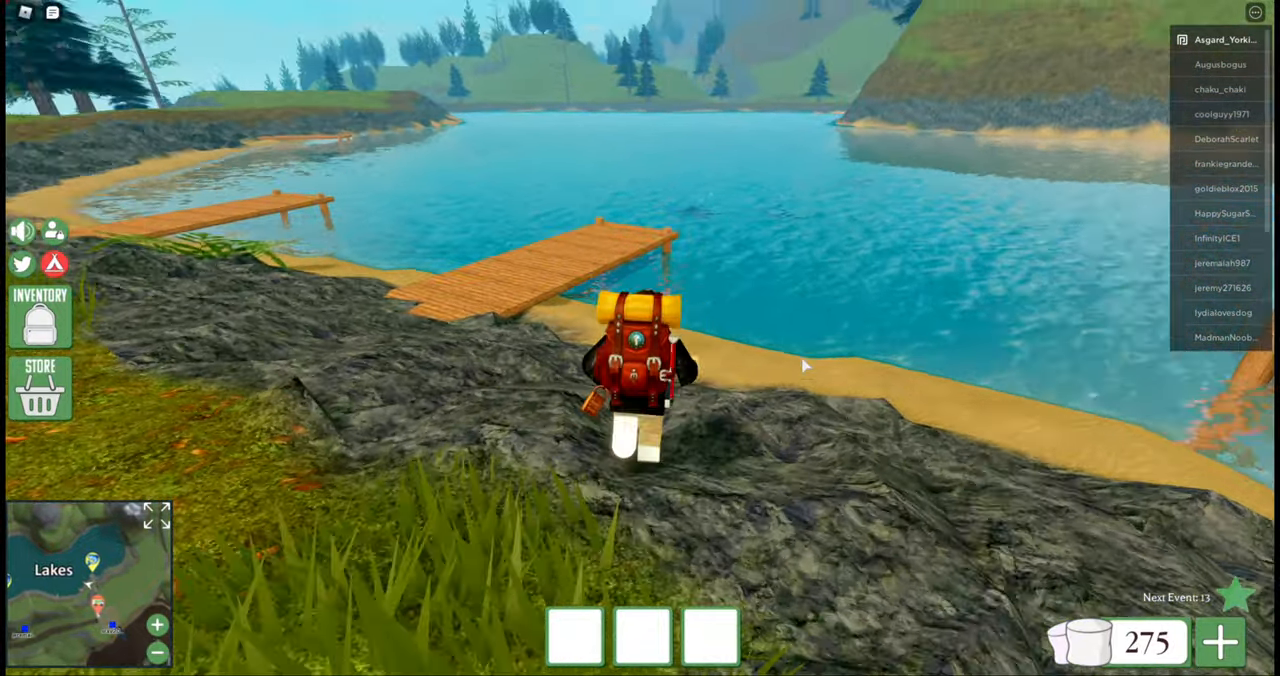
key(w)
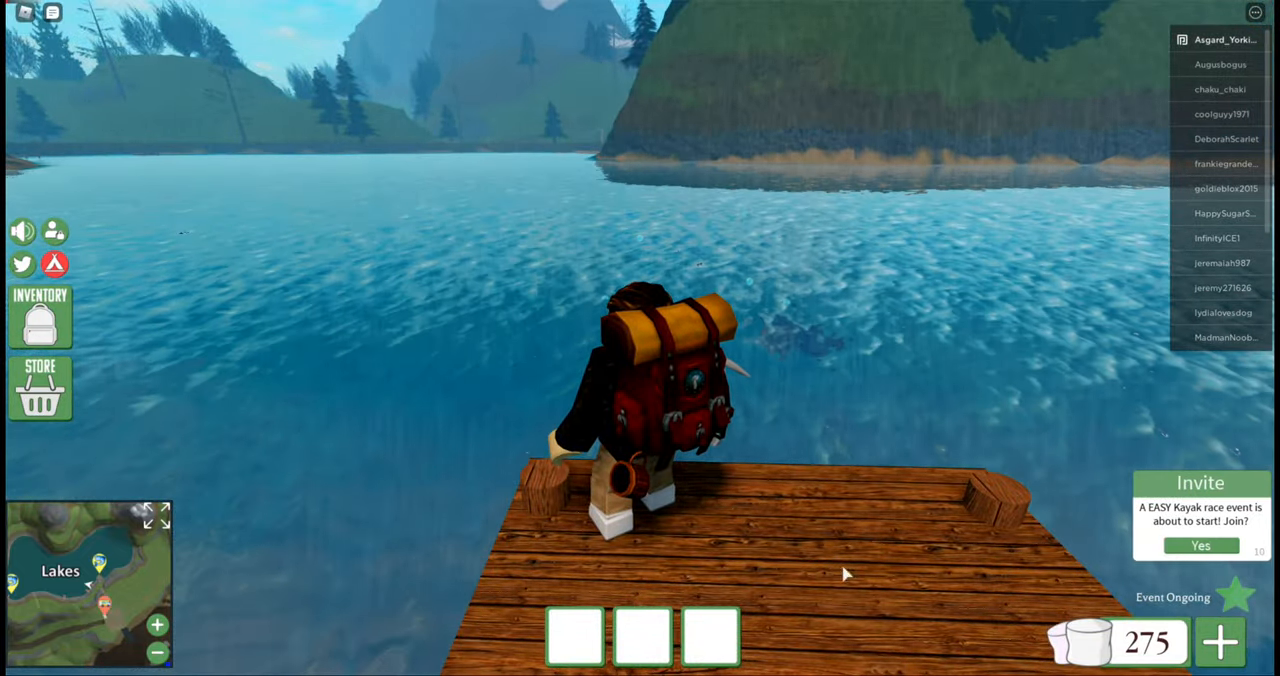
Step: Take the yellow kayak from the Gear inventory and sit in it on the water beside the dock
click(40, 316)
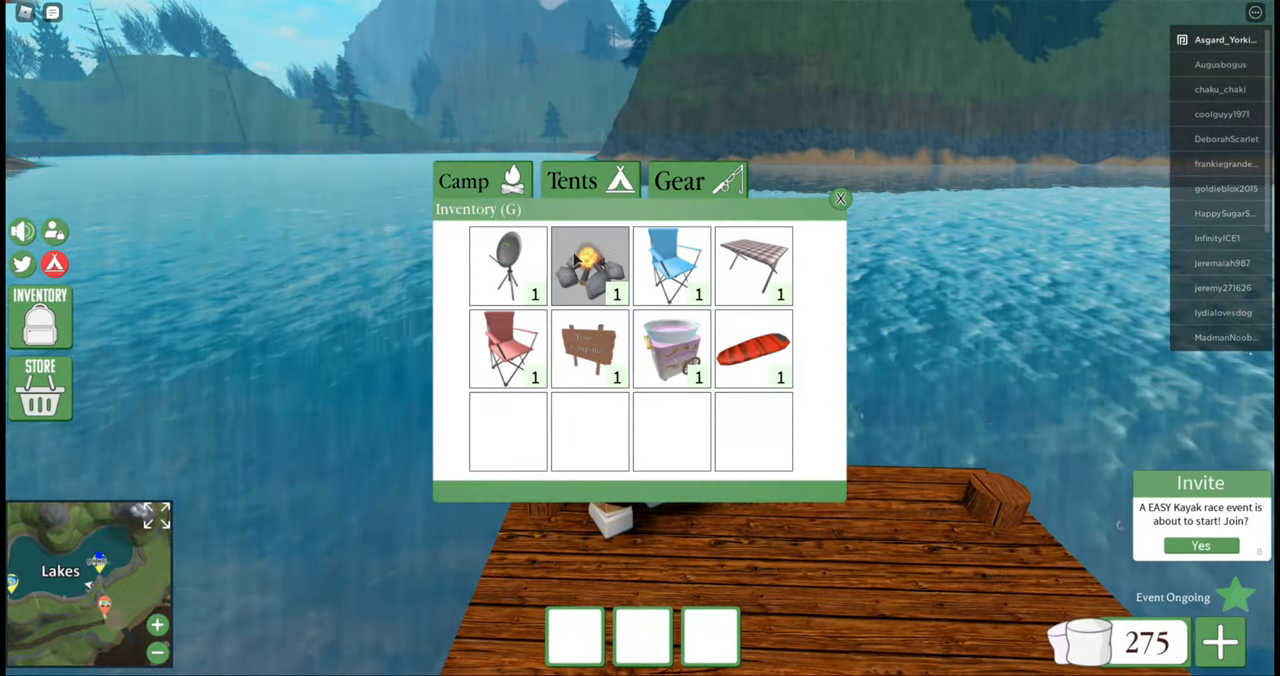
click(696, 180)
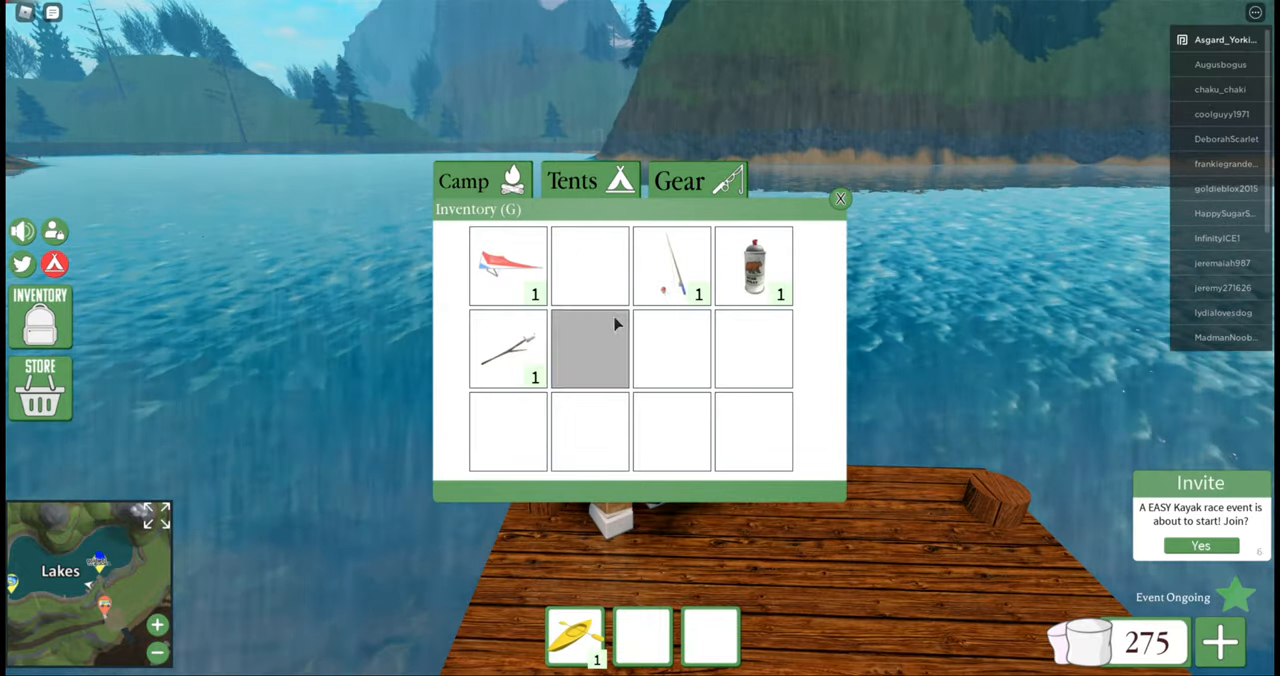
click(840, 196)
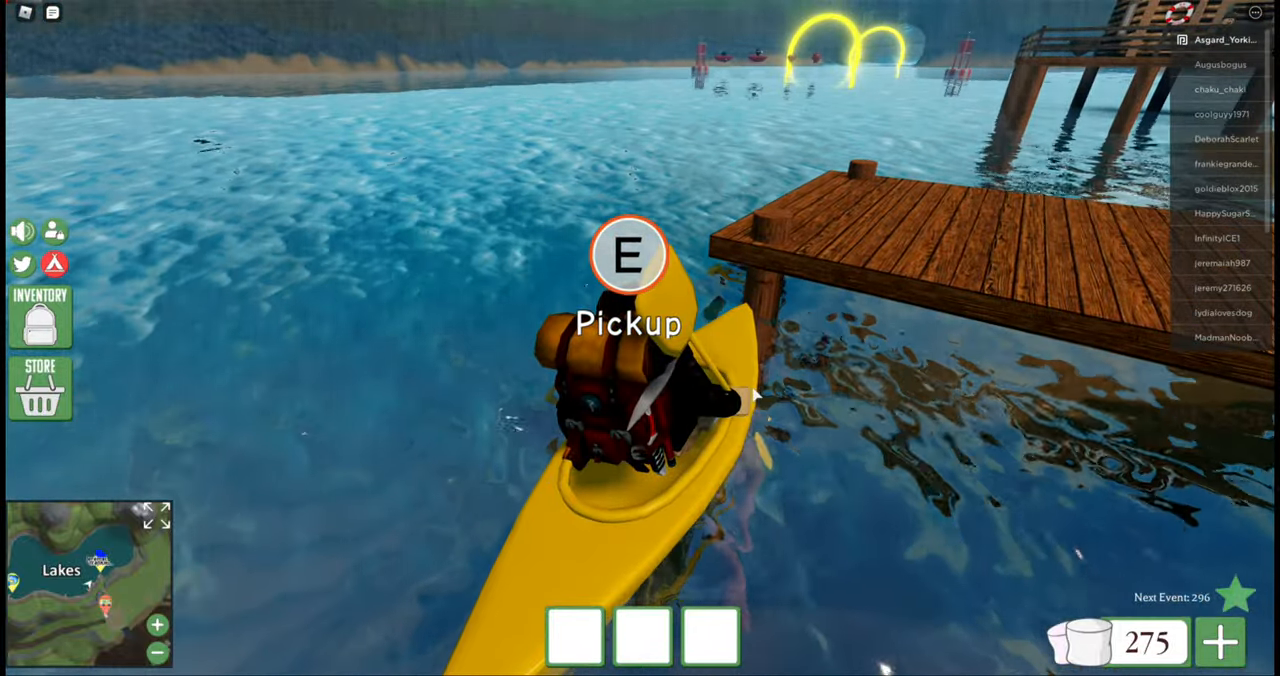
Step: Paddle the kayak away from the dock and across the lake to the far shore
key(e)
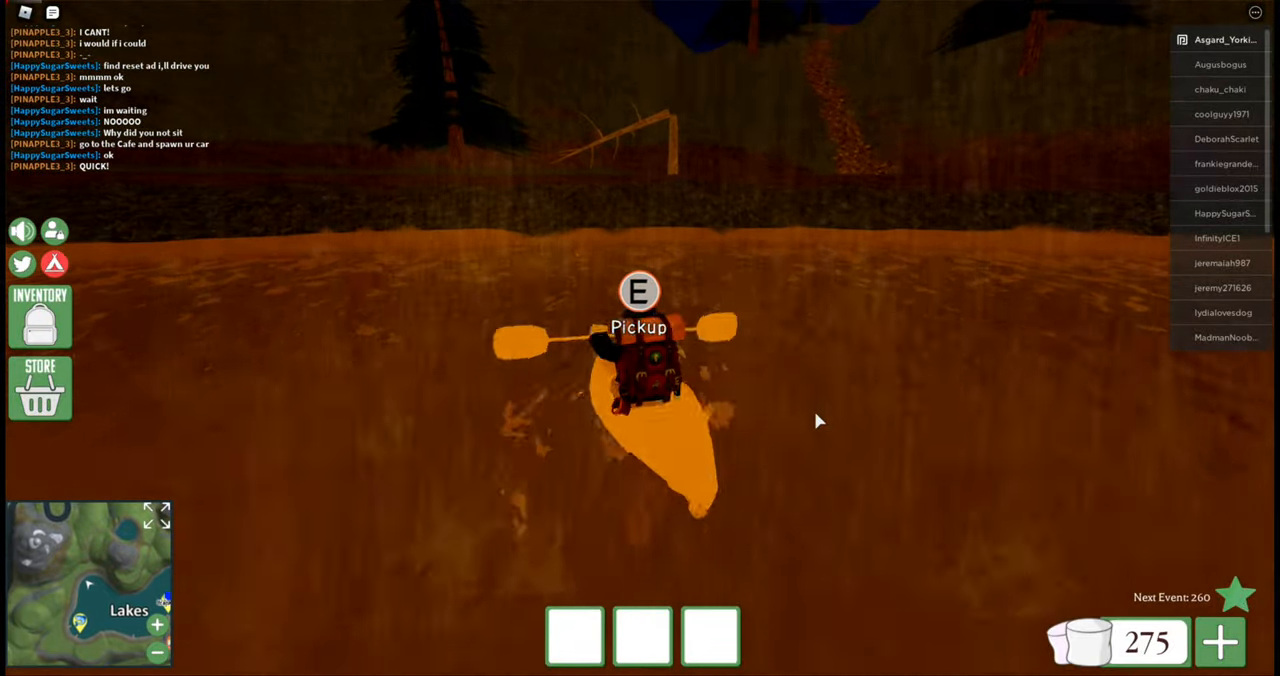
key(e)
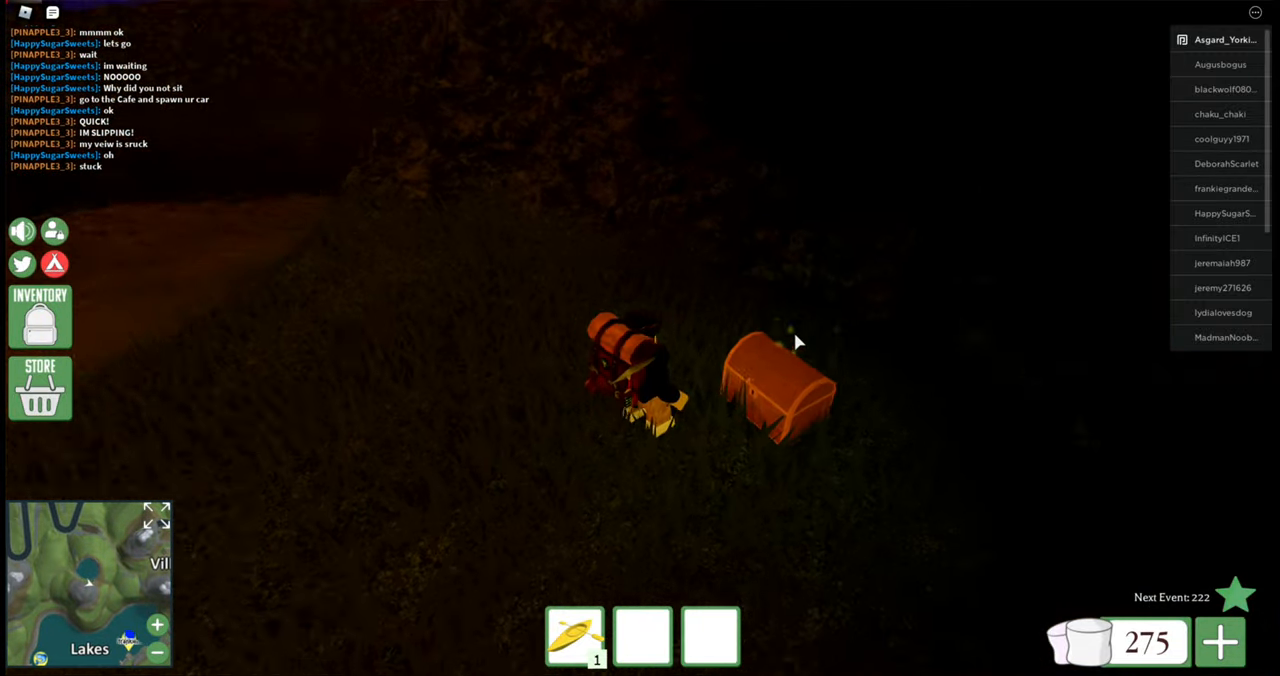
Step: Collect the orange crate in the grass, raising marshmallows from 275 to 325
click(778, 378)
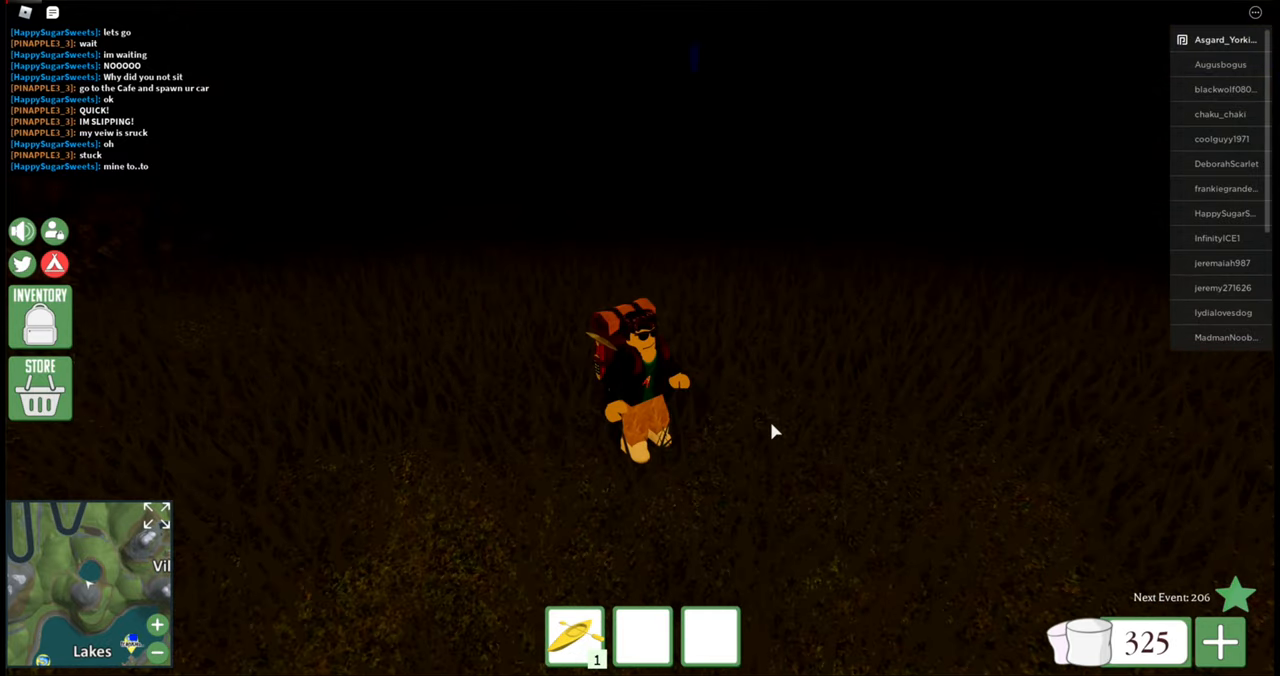
Step: Take the yellow-green tent from the inventory and pitch it on the field with campfire and chair
click(40, 316)
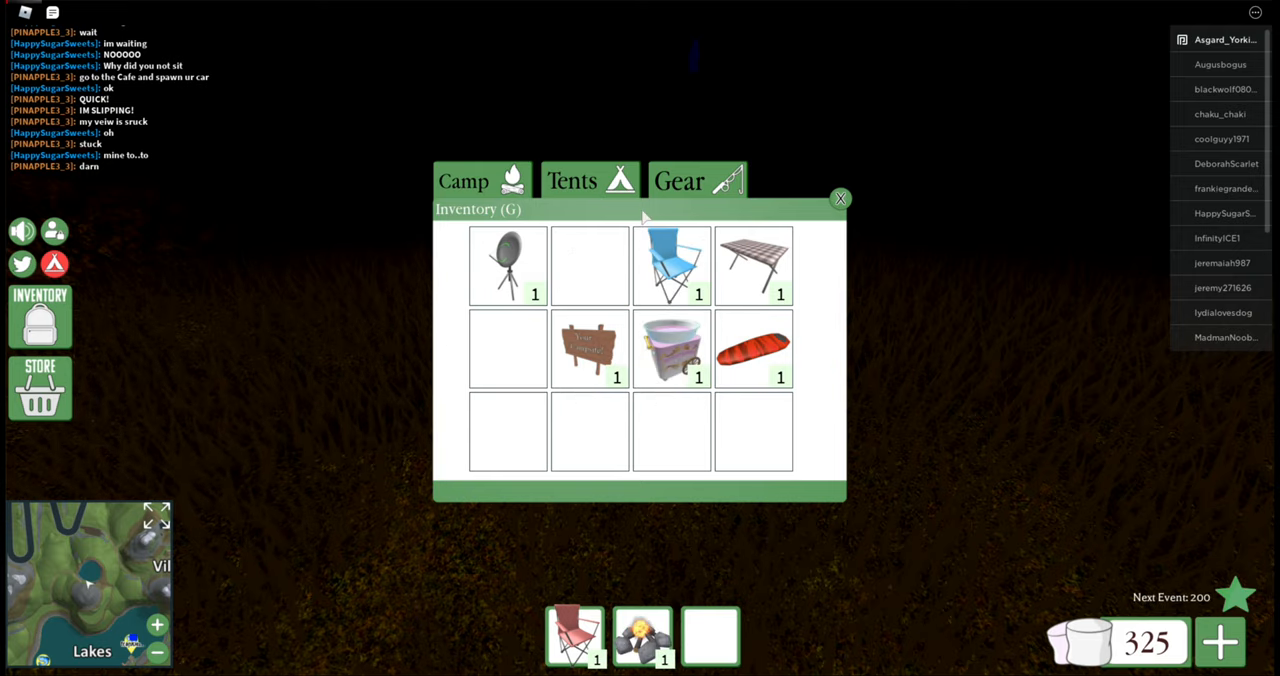
click(840, 196)
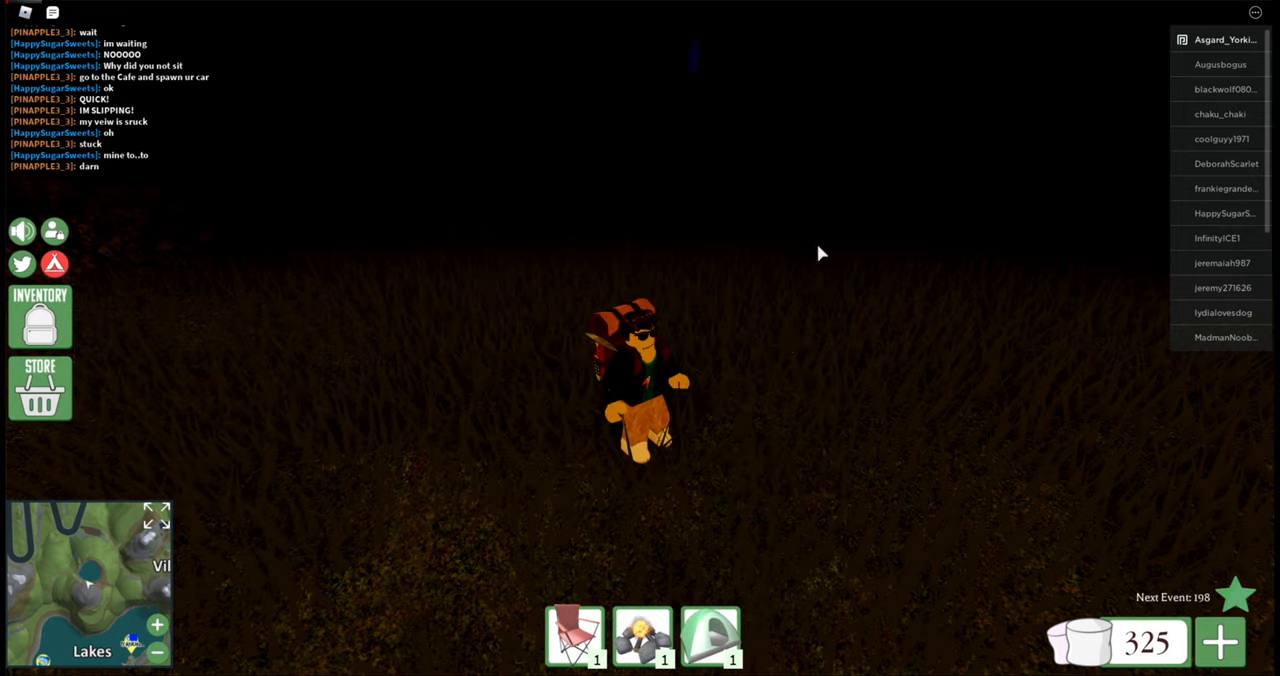
click(710, 636)
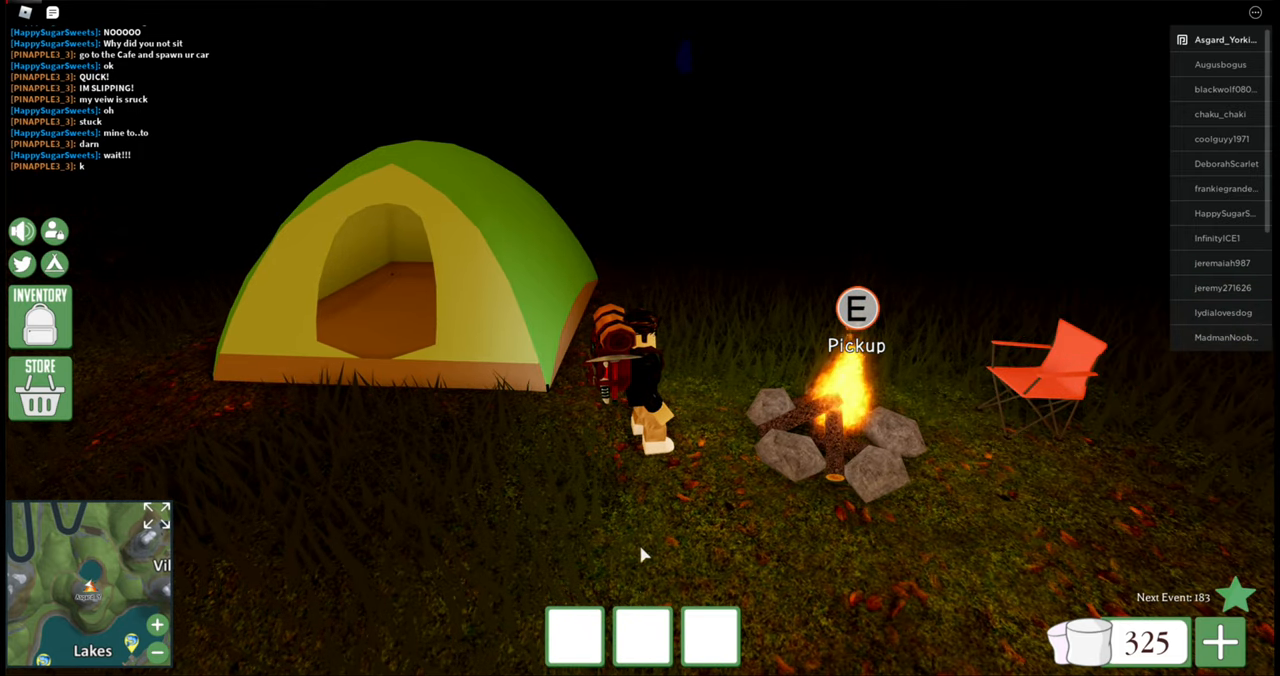
Step: Reopen the inventory and ready the folding table and blue chair on the hotbar
click(40, 316)
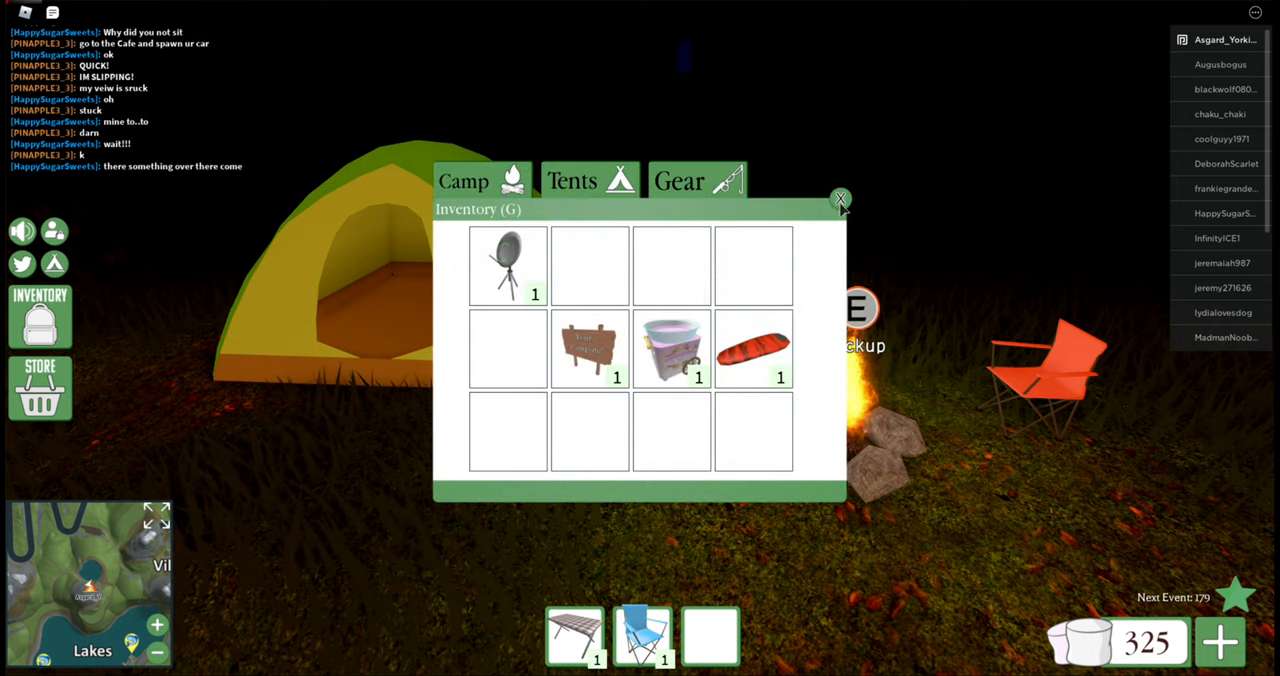
click(840, 198)
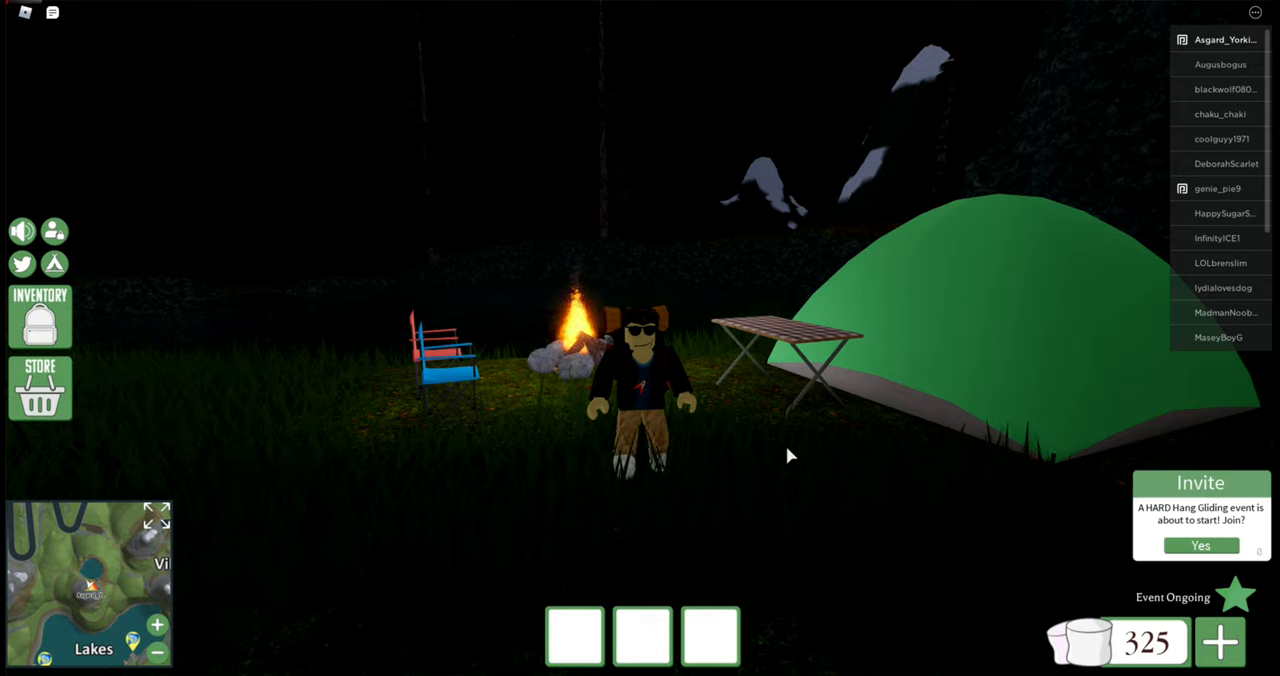
Step: Place the remaining table and chair to complete the campsite around the tent and campfire
click(1200, 544)
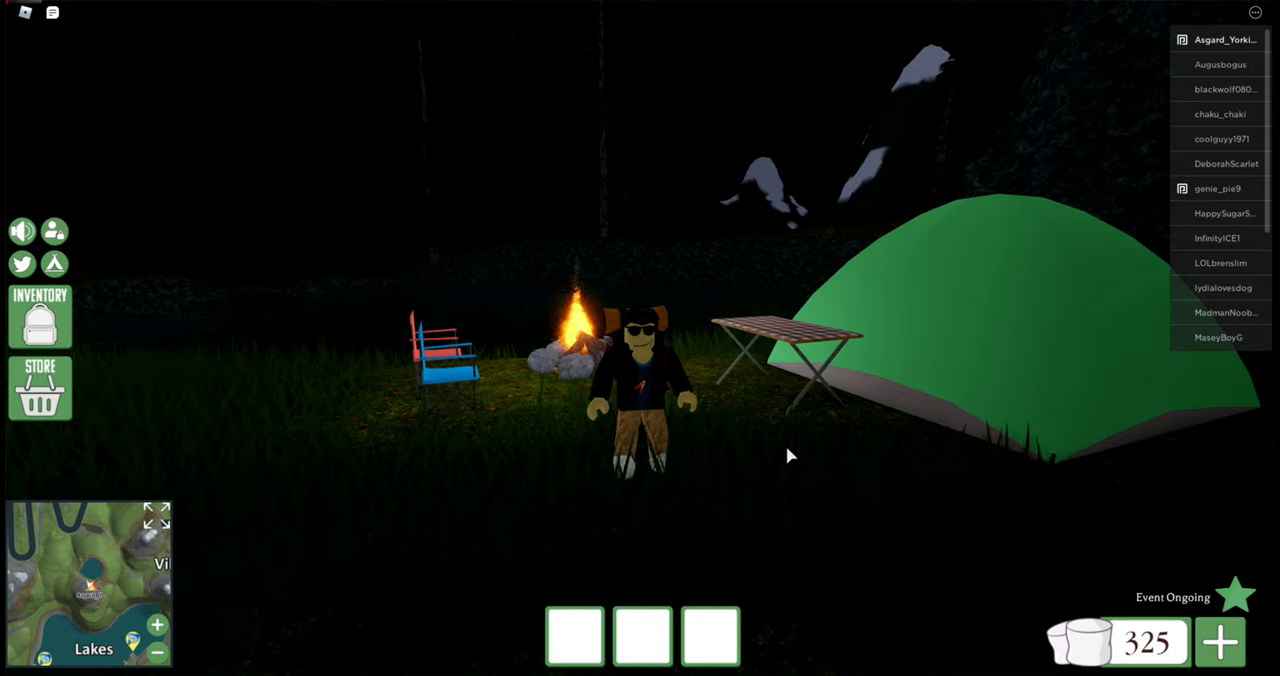